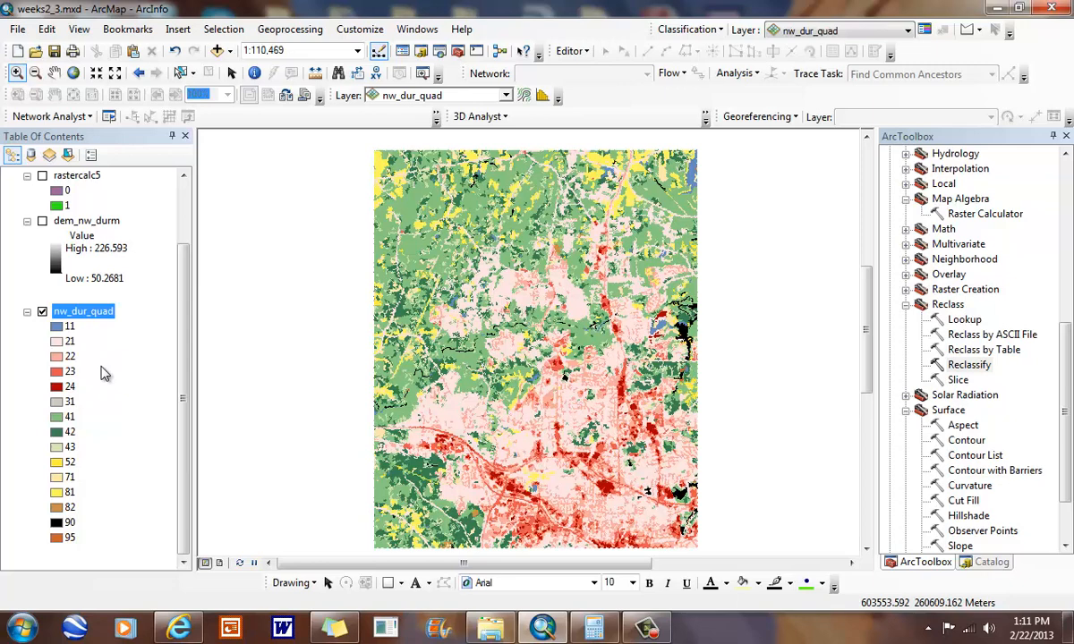
mouse_move(141, 344)
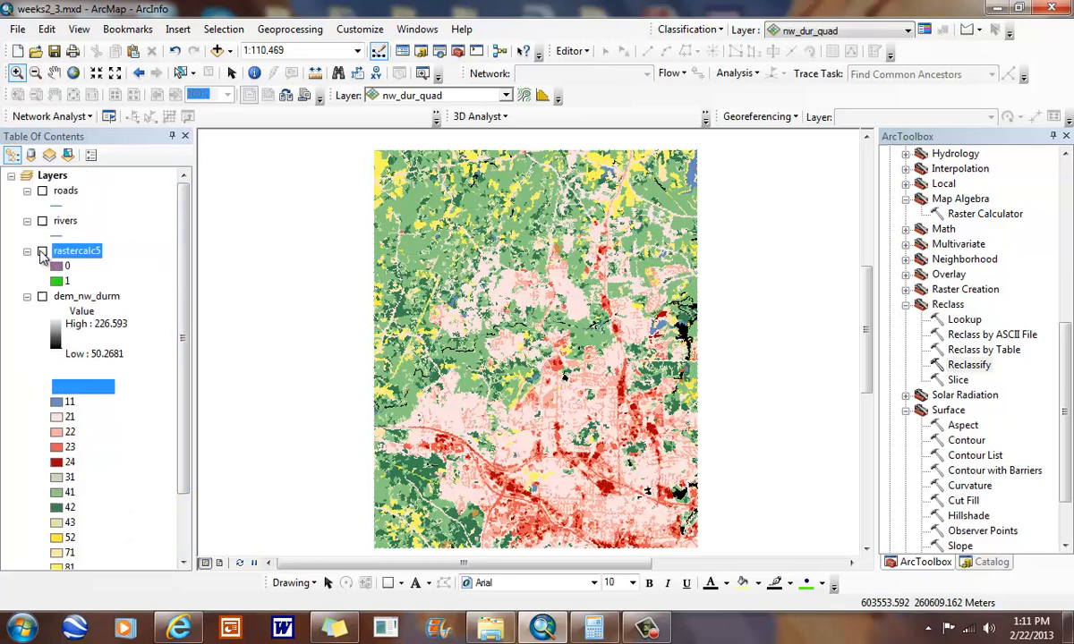
- Switch on the rastercalc5 low-slope layer in the Table of Contents
left_click(41, 386)
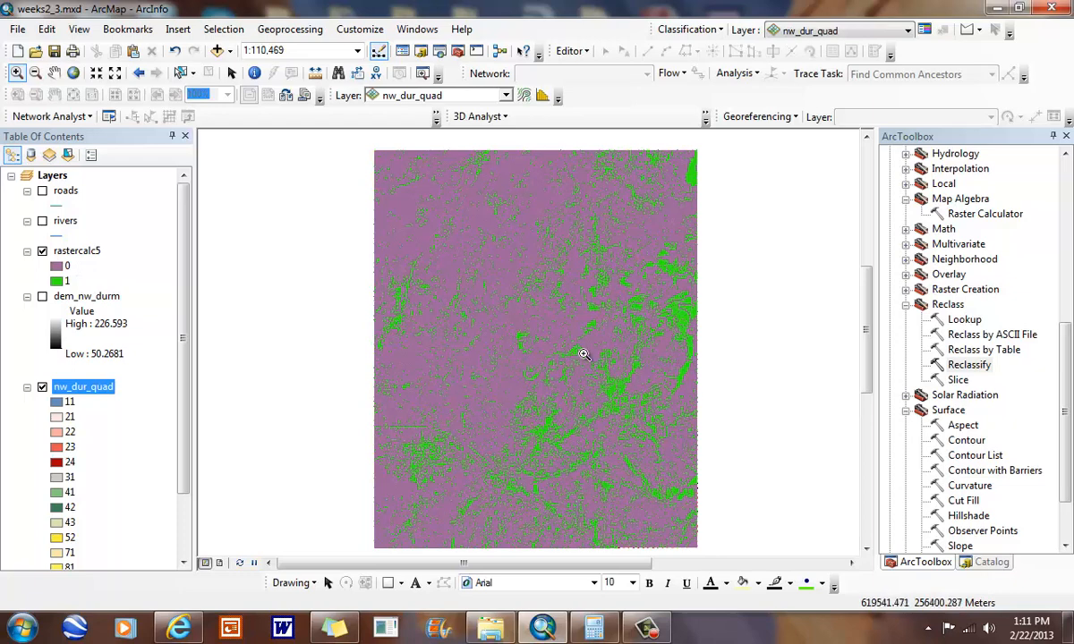
mouse_move(415, 296)
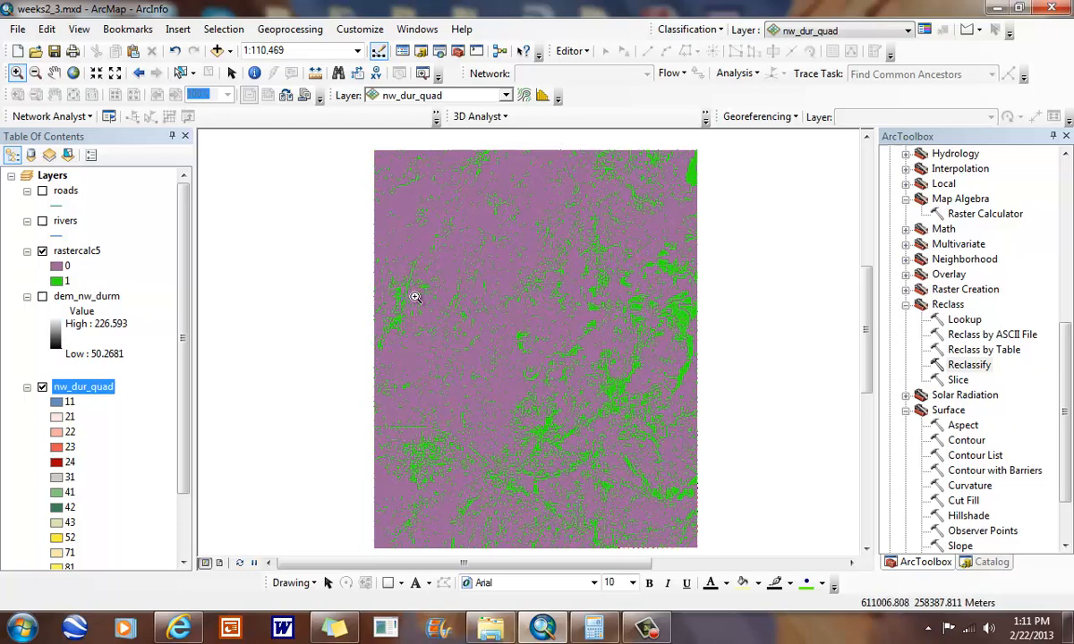
mouse_move(420, 317)
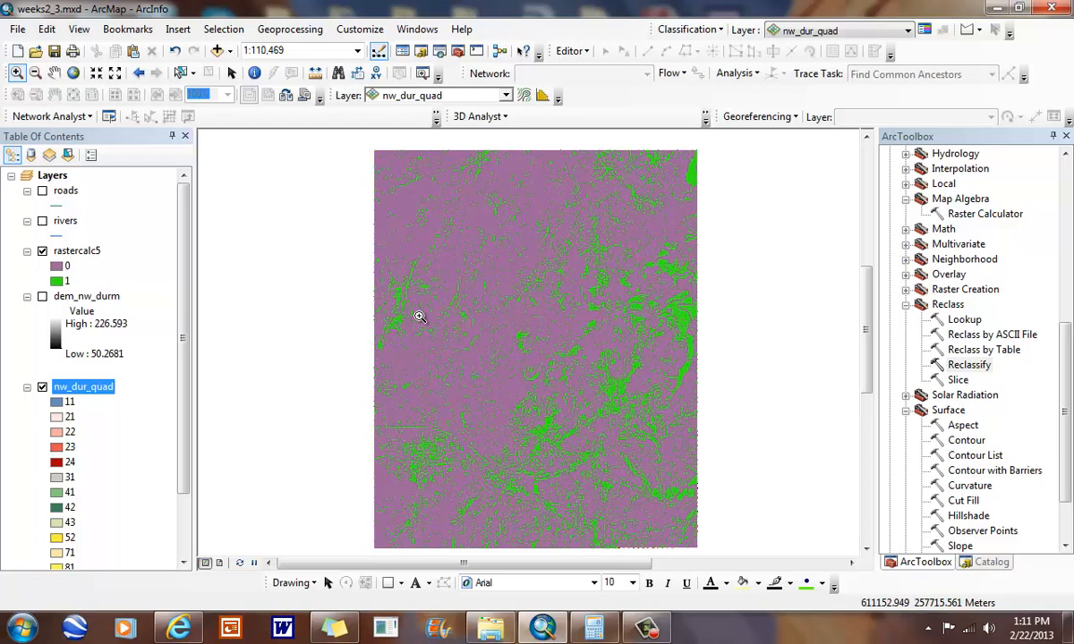
mouse_move(213, 361)
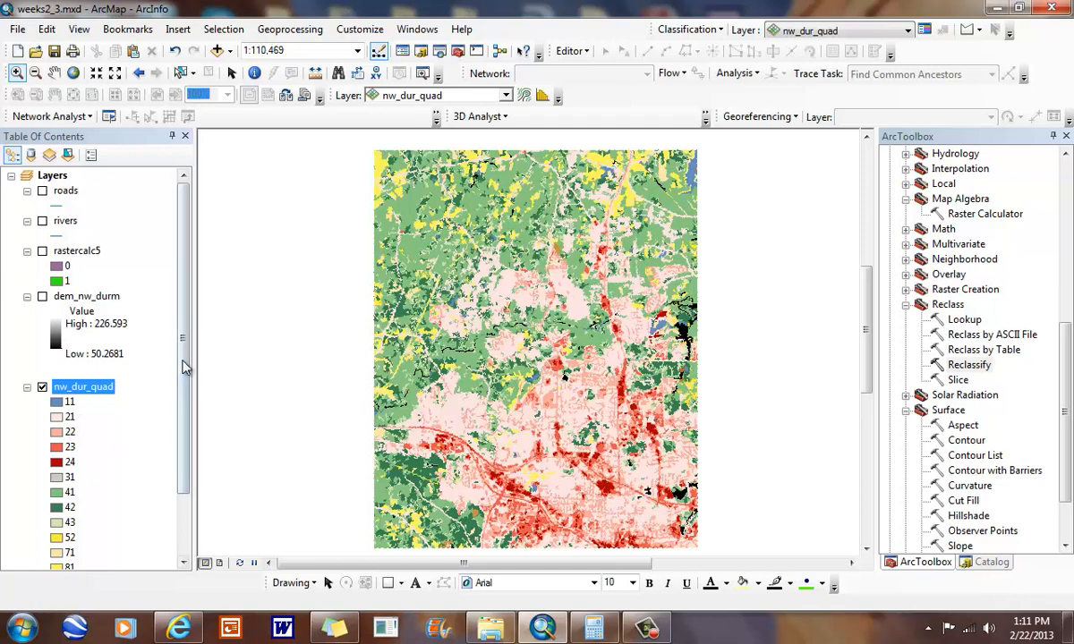
scroll("down", 3)
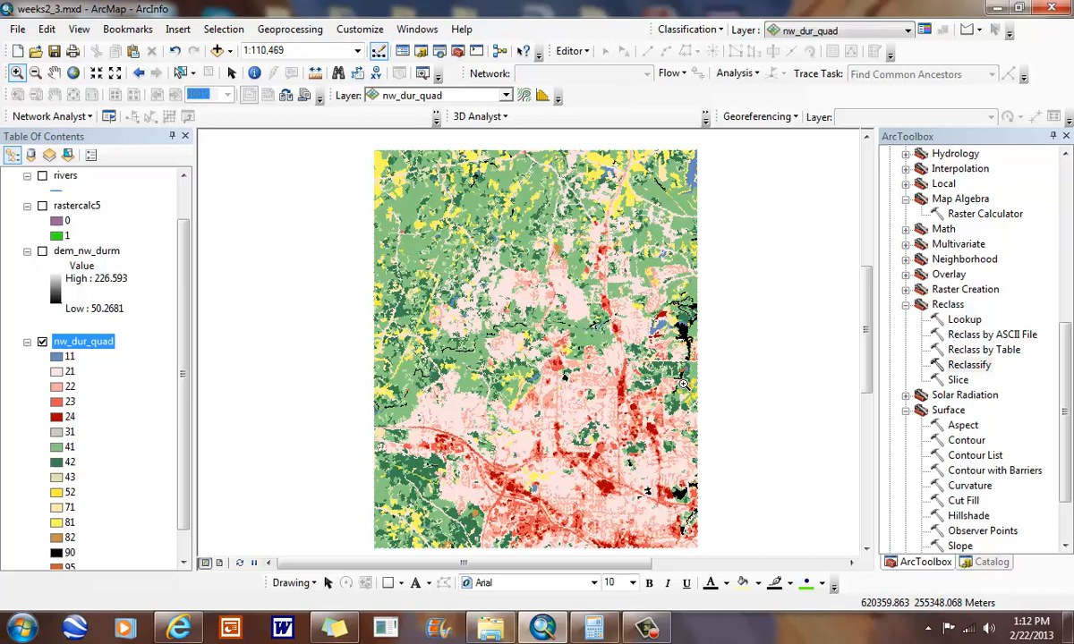
left_click(42, 205)
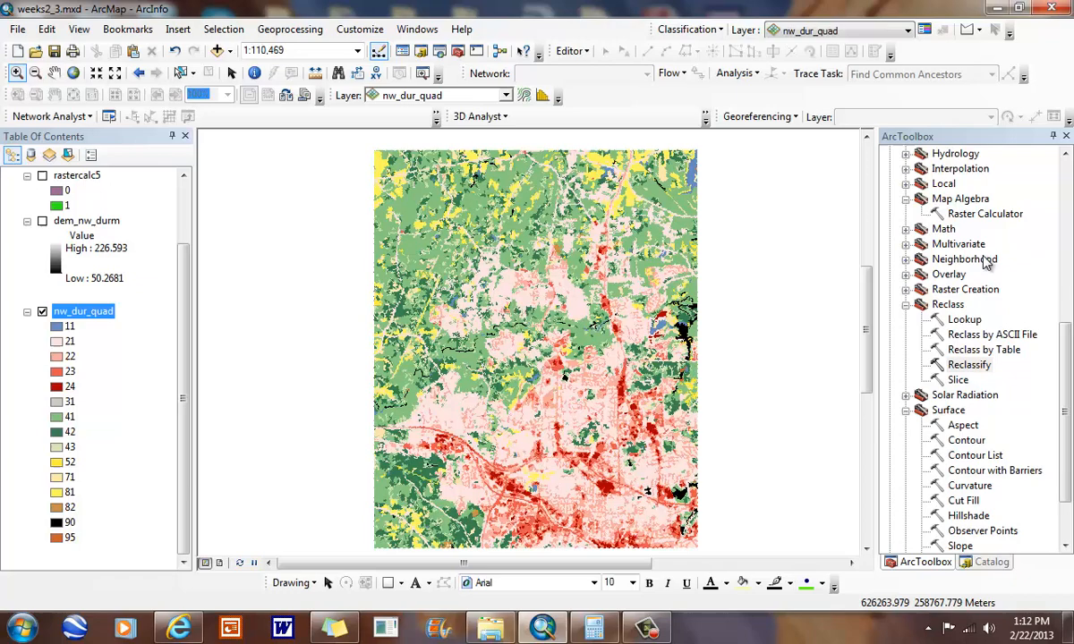
mouse_move(1013, 331)
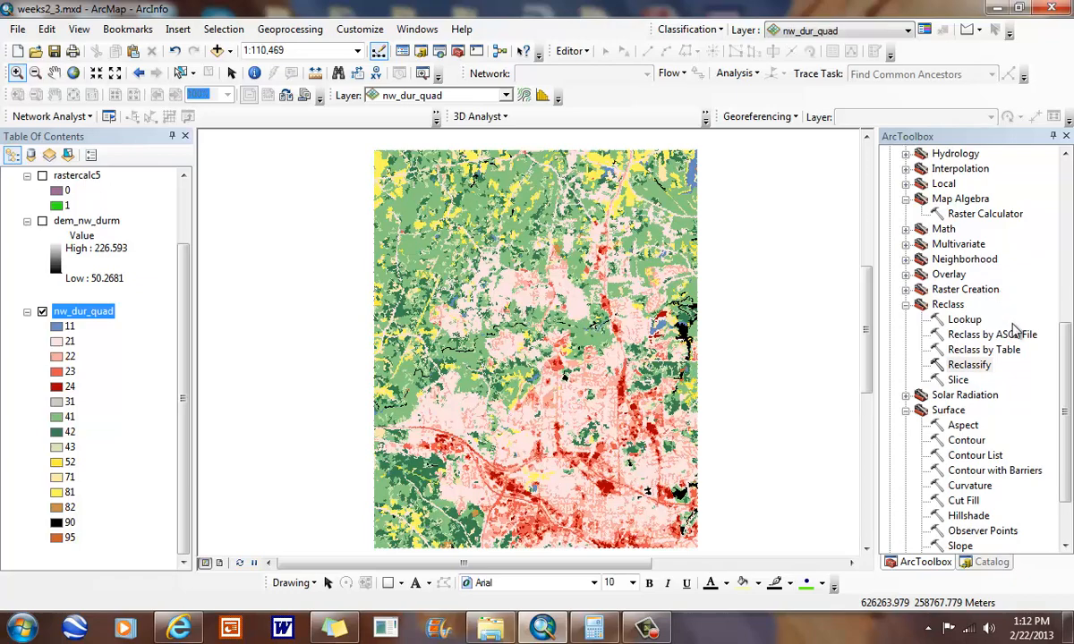
- Set up Reclassify on nw_dur_quad, remapping land-cover classes 41 through 95 to 0
double_click(970, 365)
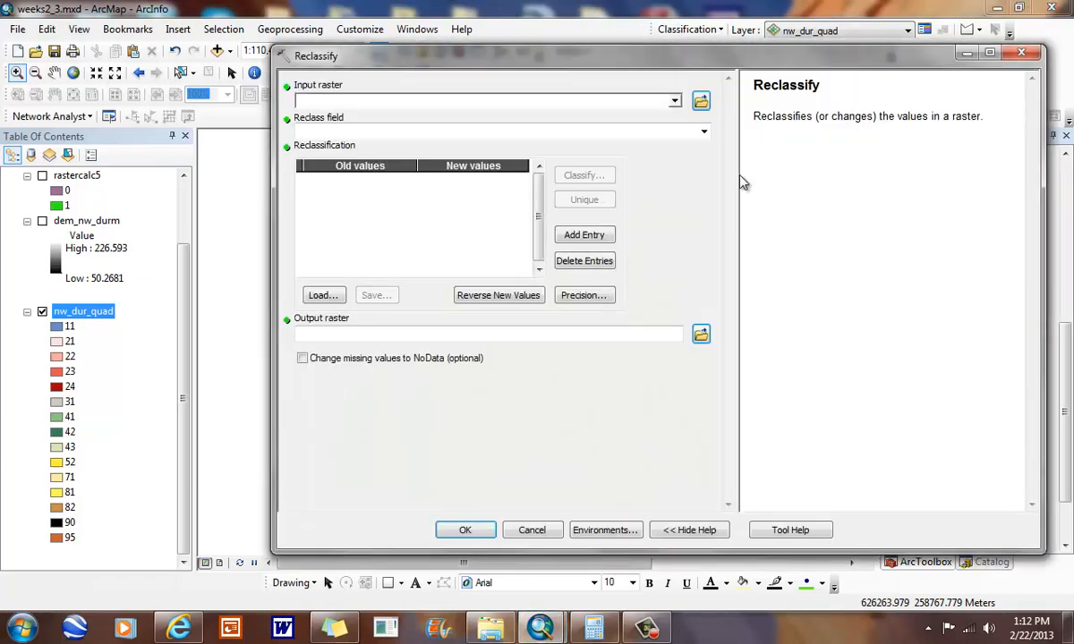
left_click(674, 100)
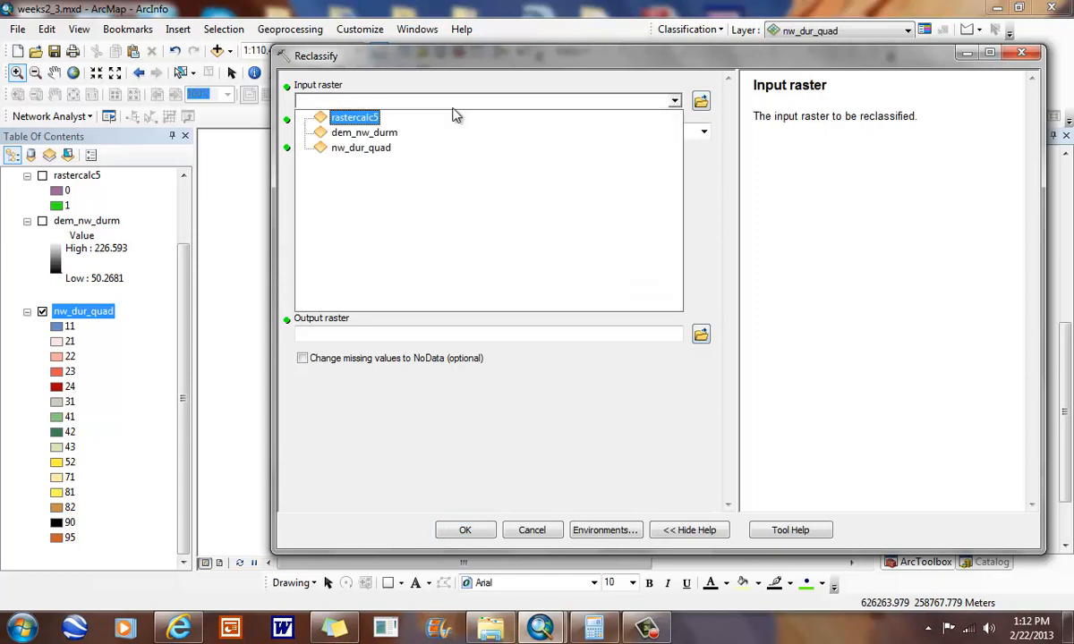
left_click(361, 148)
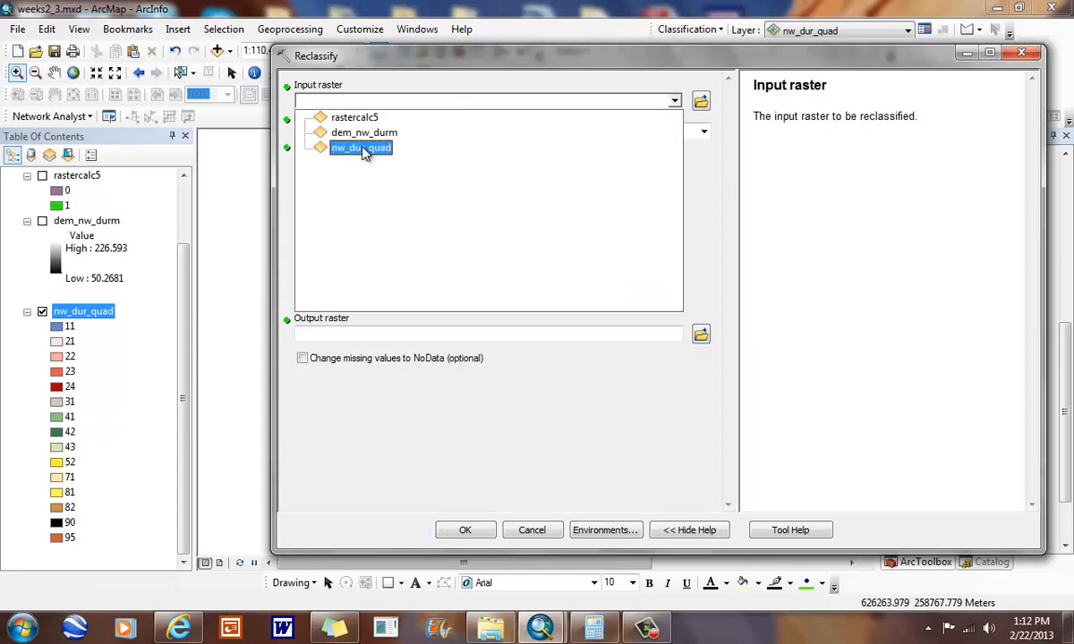
left_click(360, 147)
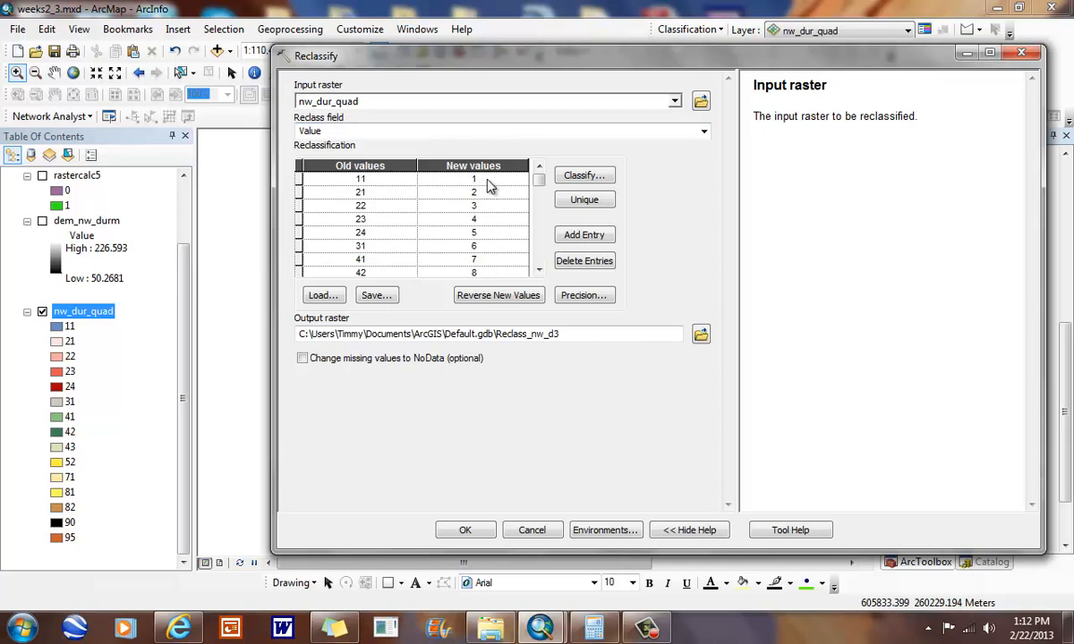
left_click(473, 179)
type("0")
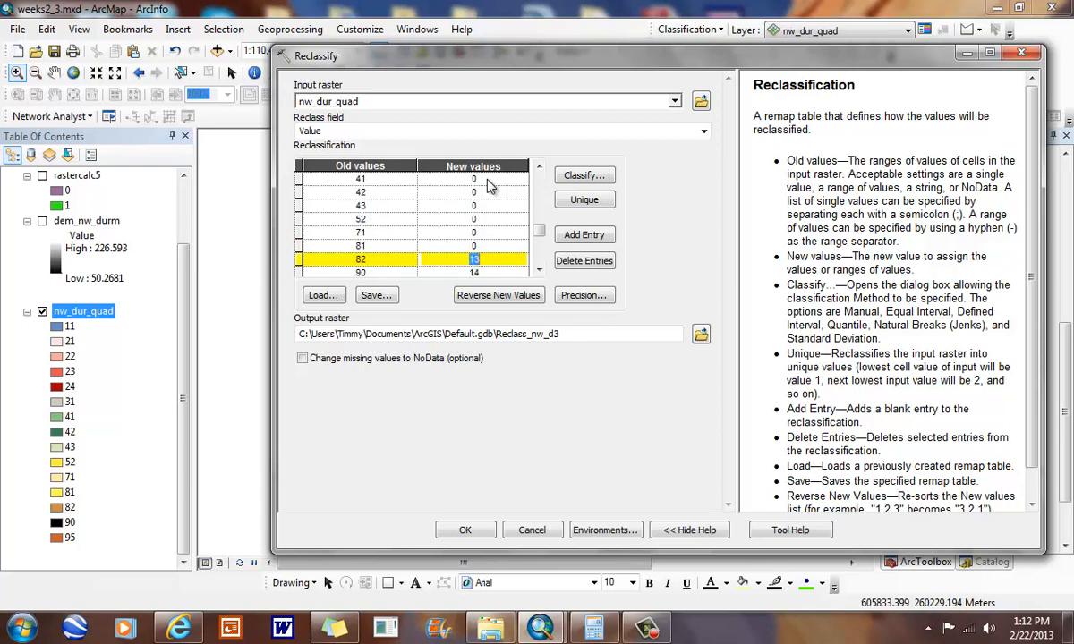
scroll("down", 3)
type("0")
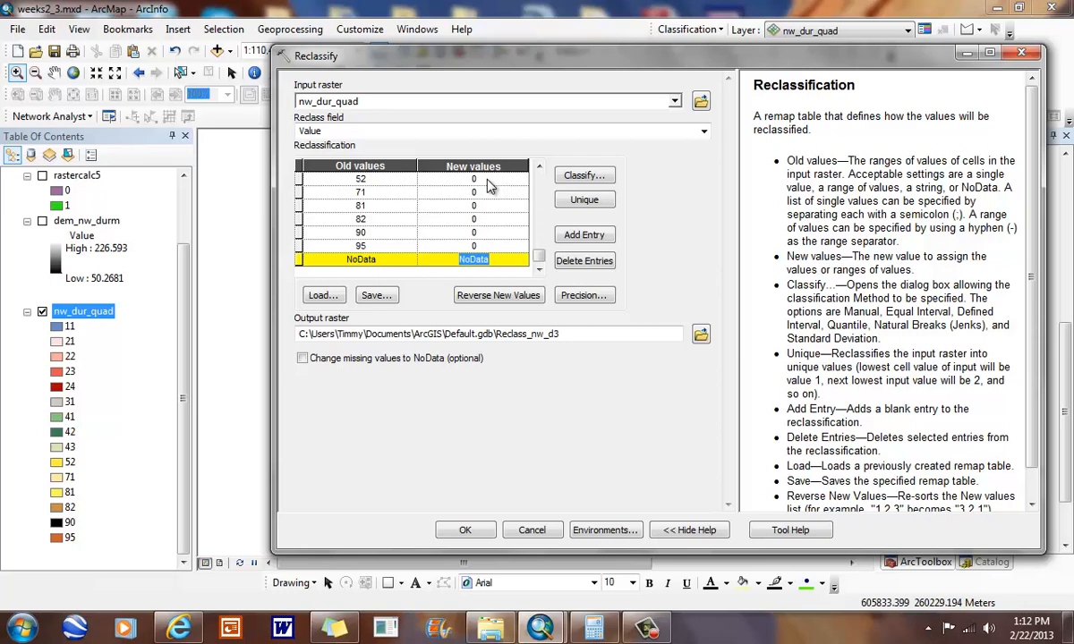
mouse_move(478, 383)
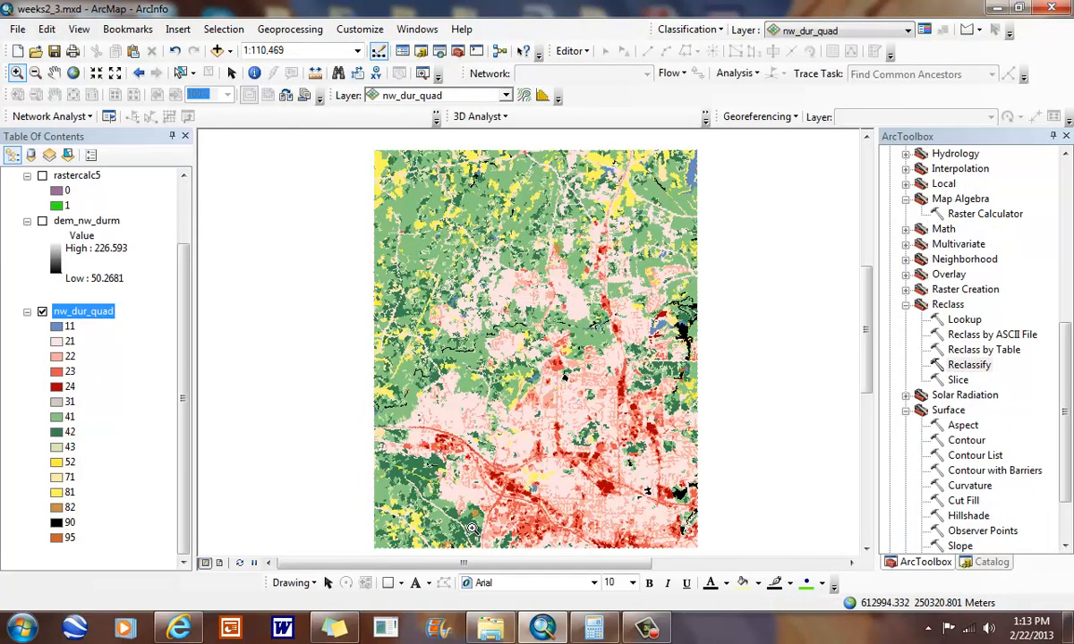
mouse_move(453, 516)
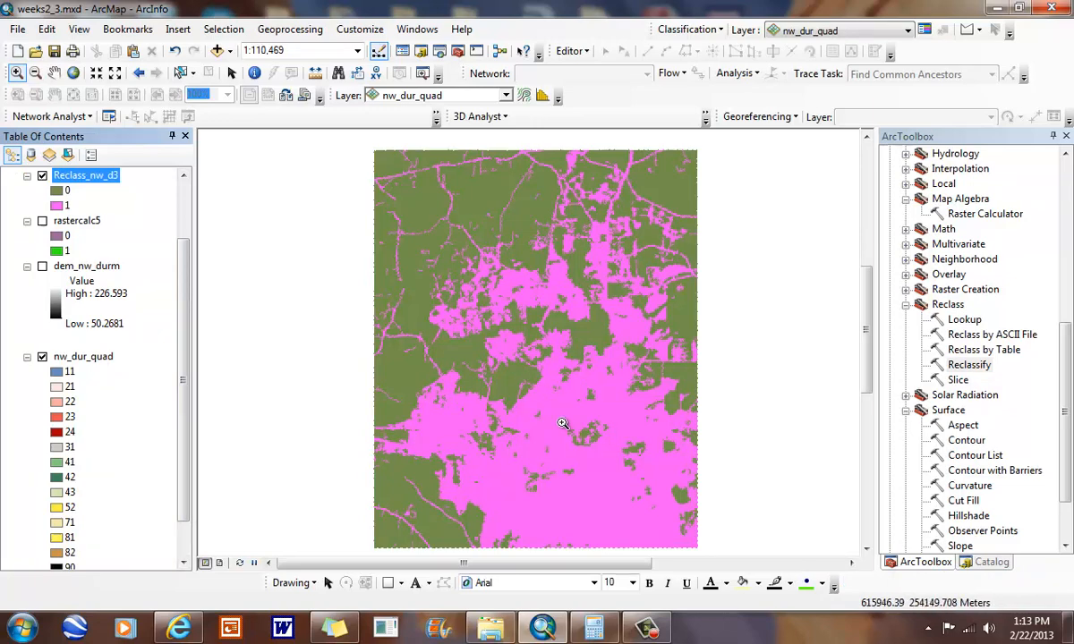
mouse_move(562, 420)
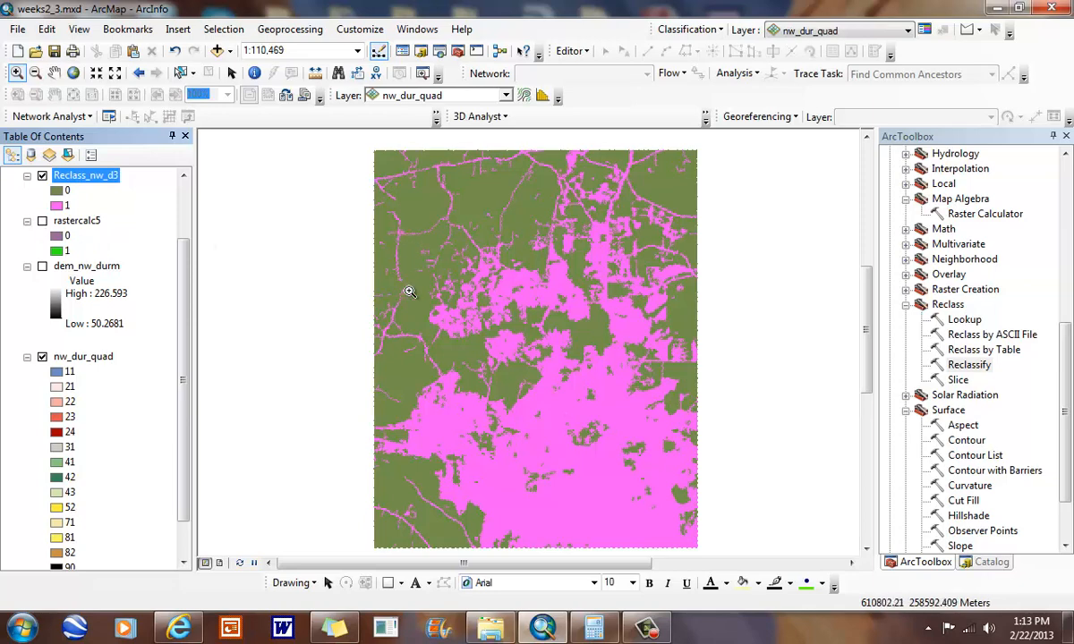
mouse_move(192, 302)
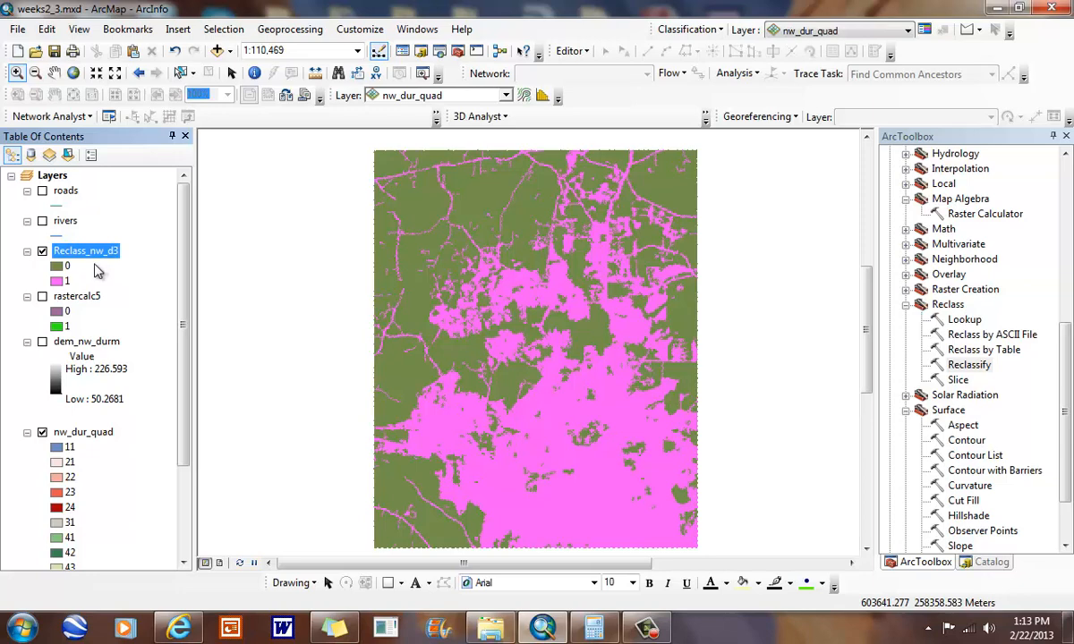
mouse_move(328, 292)
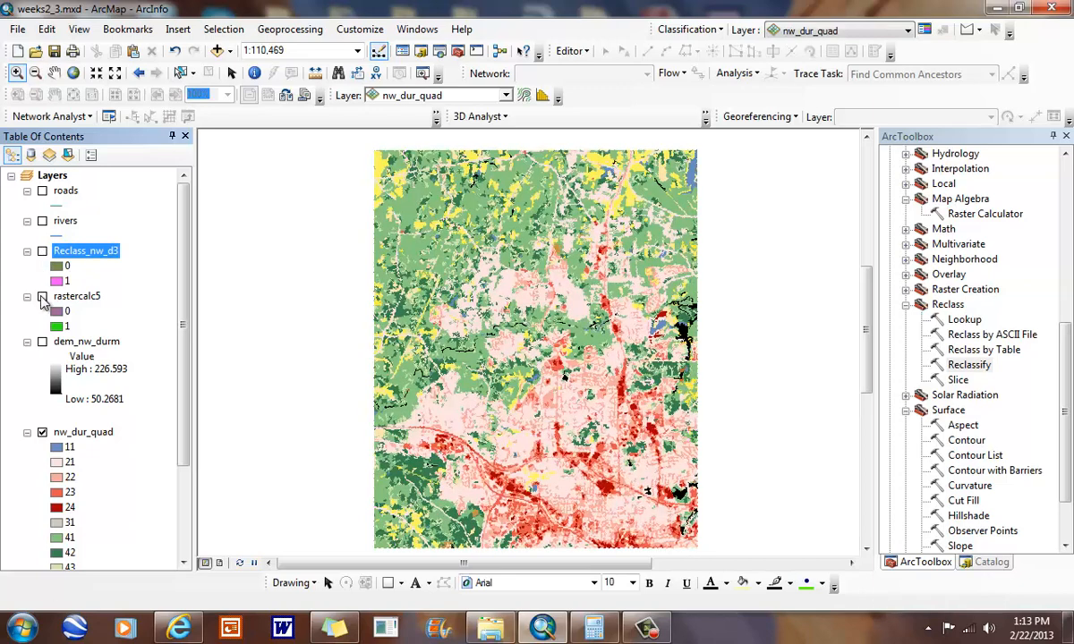
- Turn on rastercalc5 so it displays alongside the Reclass_nw_d3 raster
left_click(42, 296)
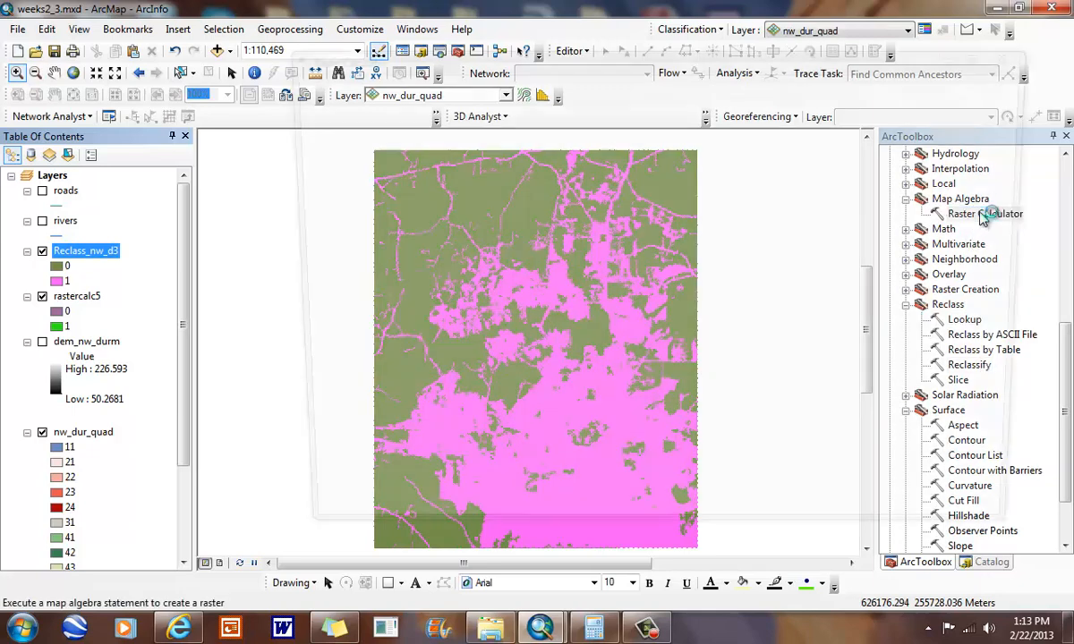
- Compute rastercalc6 as "Reclass_nw_d3" * "rastercalc5" in the Raster Calculator
double_click(984, 213)
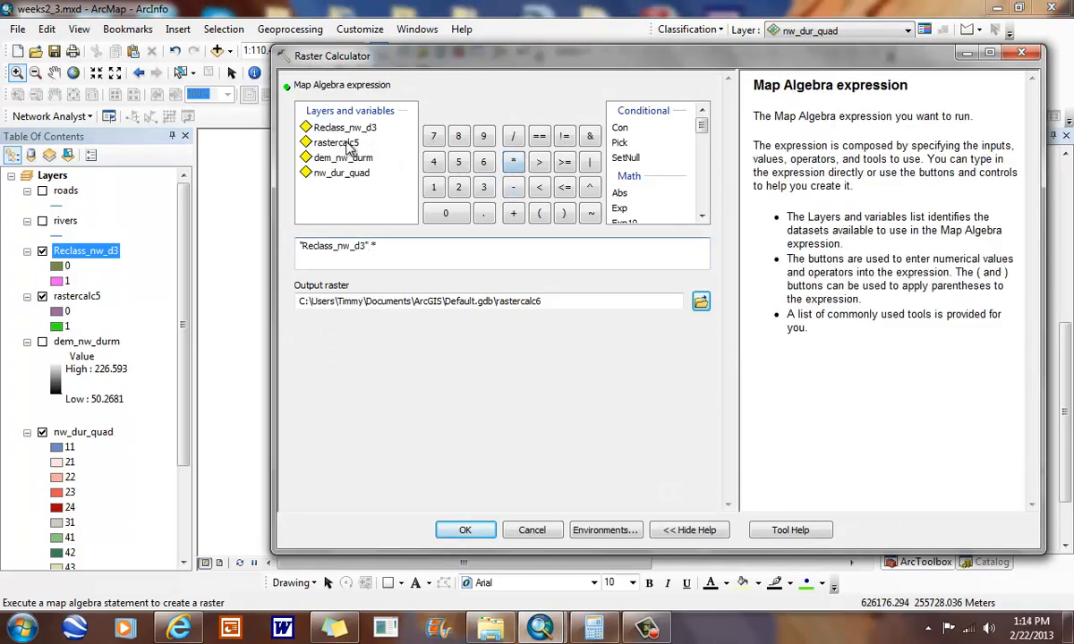
double_click(336, 142)
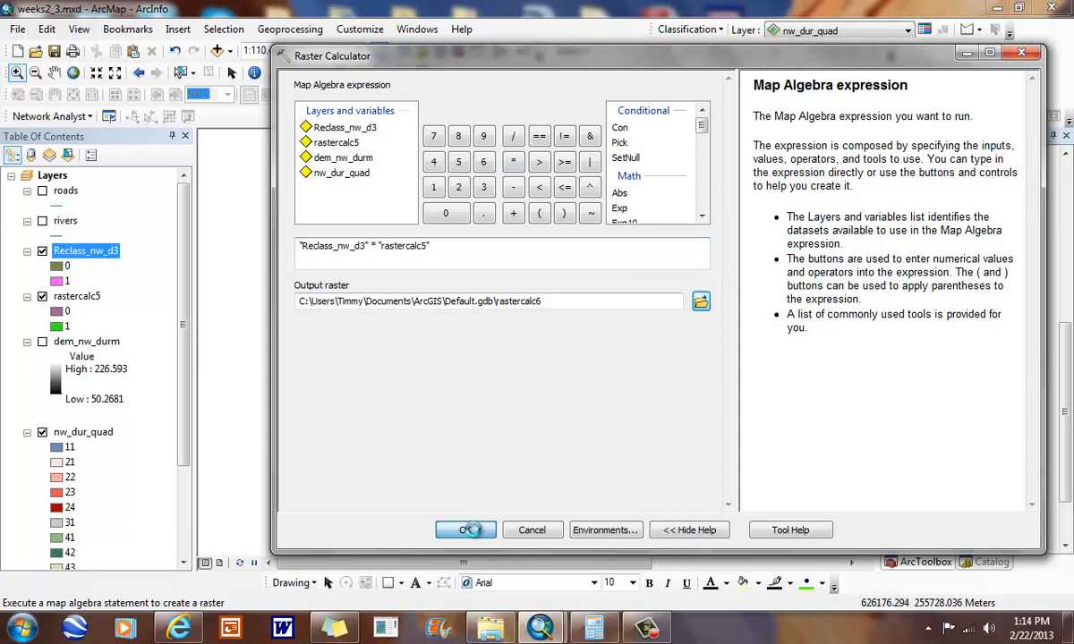
left_click(465, 529)
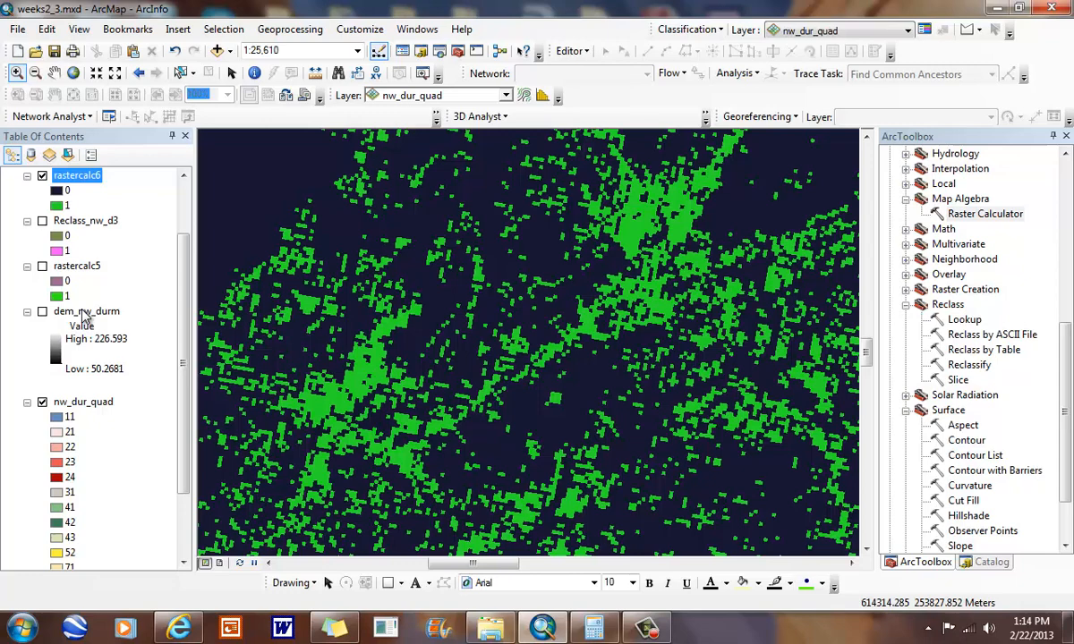
mouse_move(850, 349)
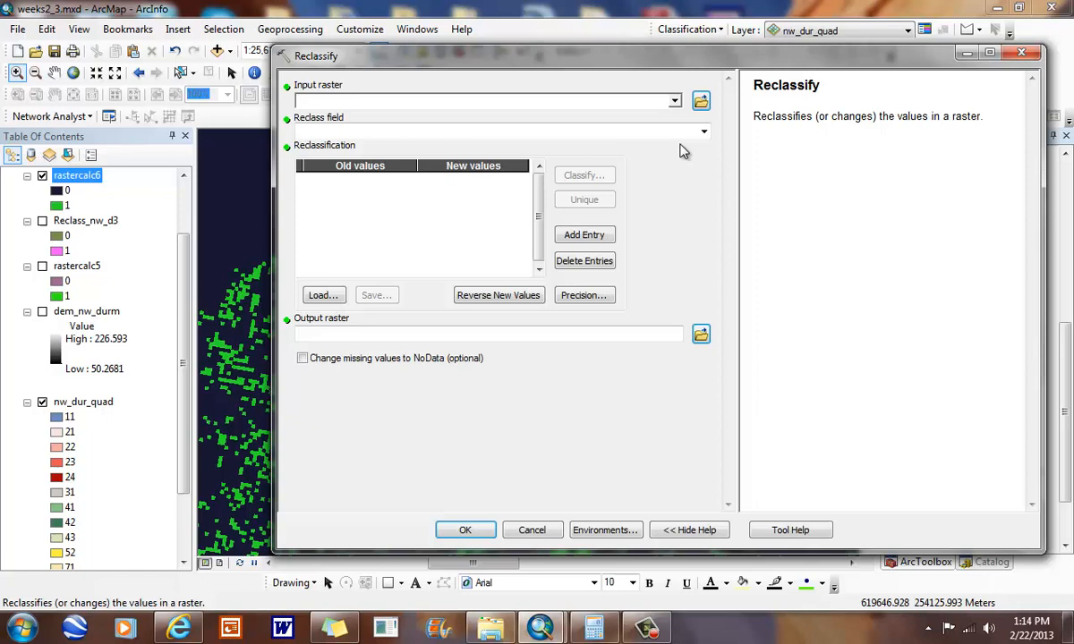
- Load dem_nw_durm into Reclassify, review its elevation ranges, then cancel the dialog
left_click(674, 101)
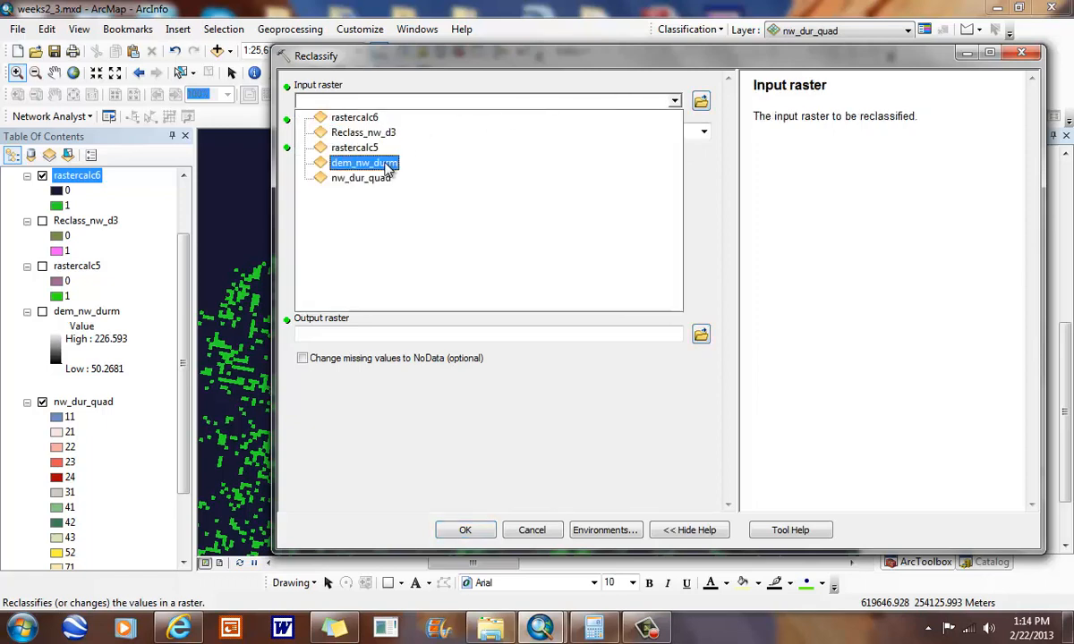
left_click(364, 162)
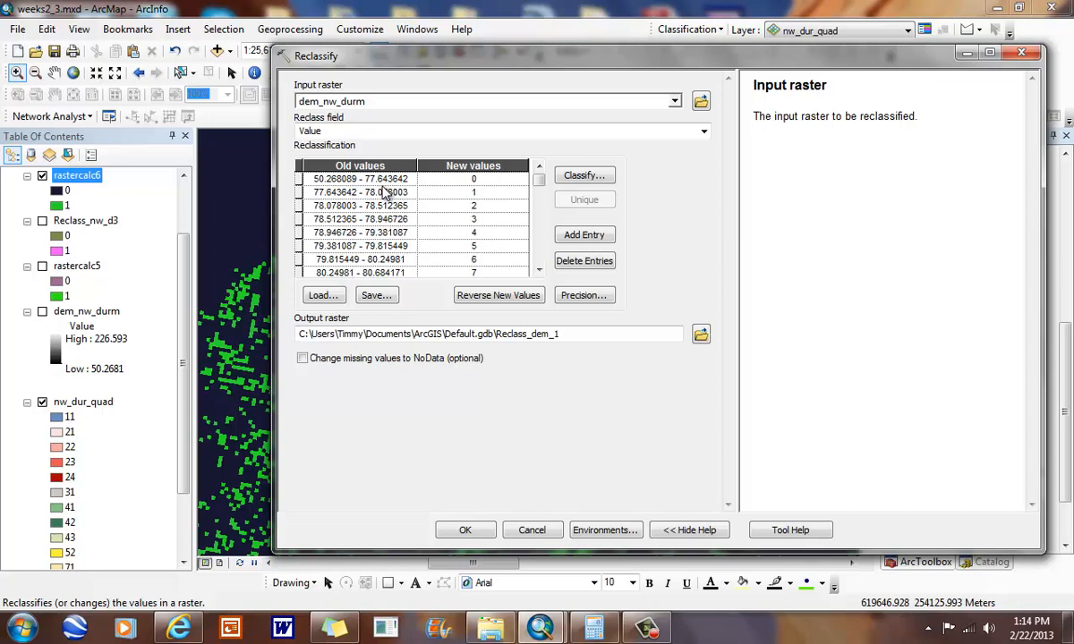
mouse_move(387, 194)
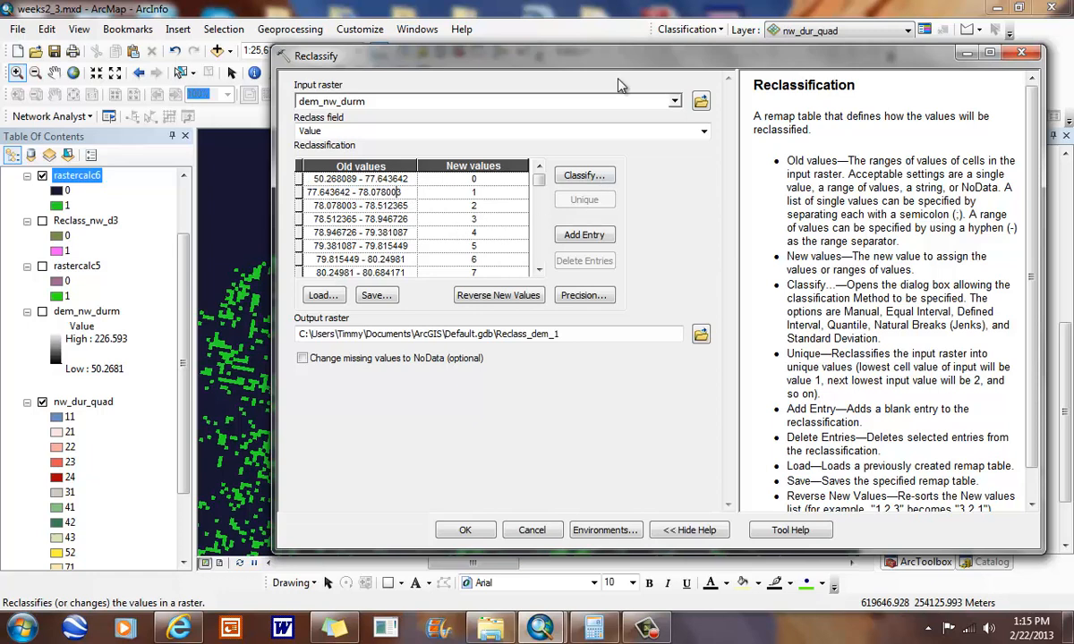
left_click(538, 272)
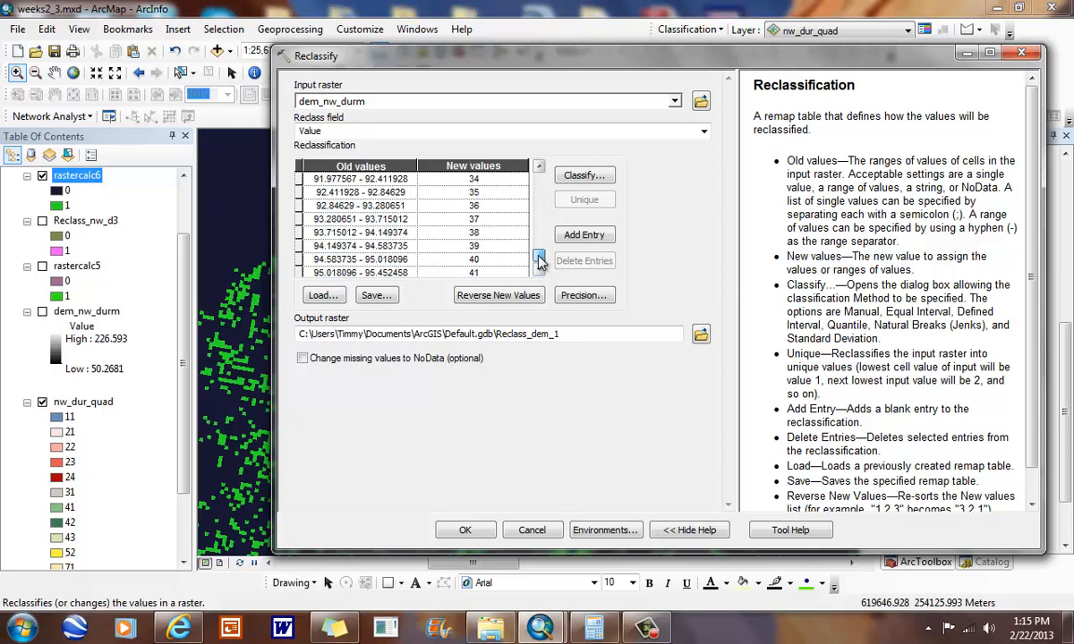
left_click(539, 260)
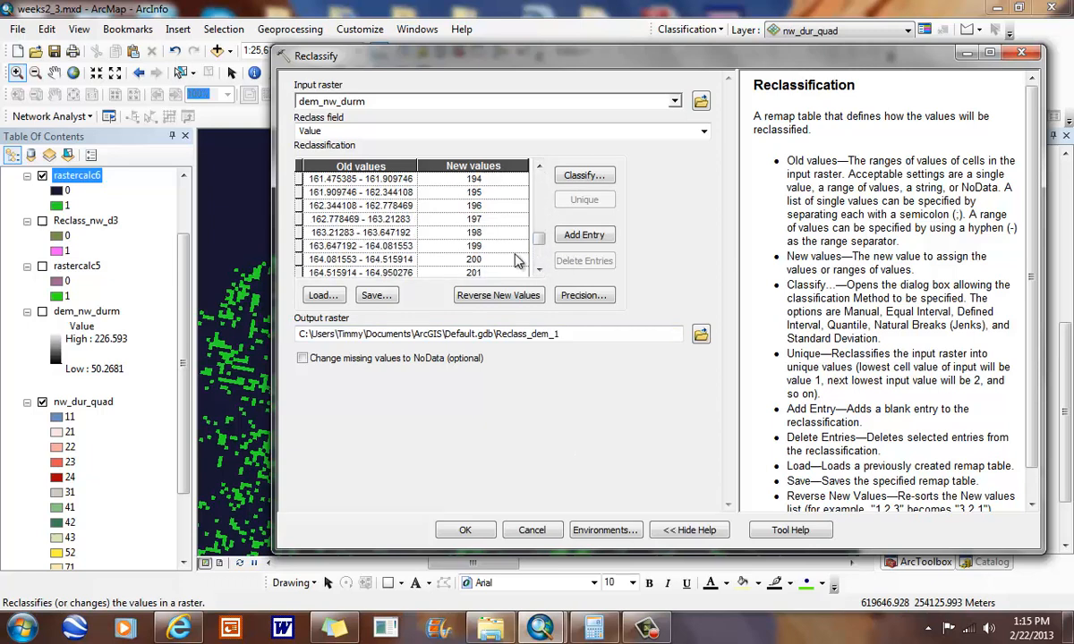
mouse_move(575, 513)
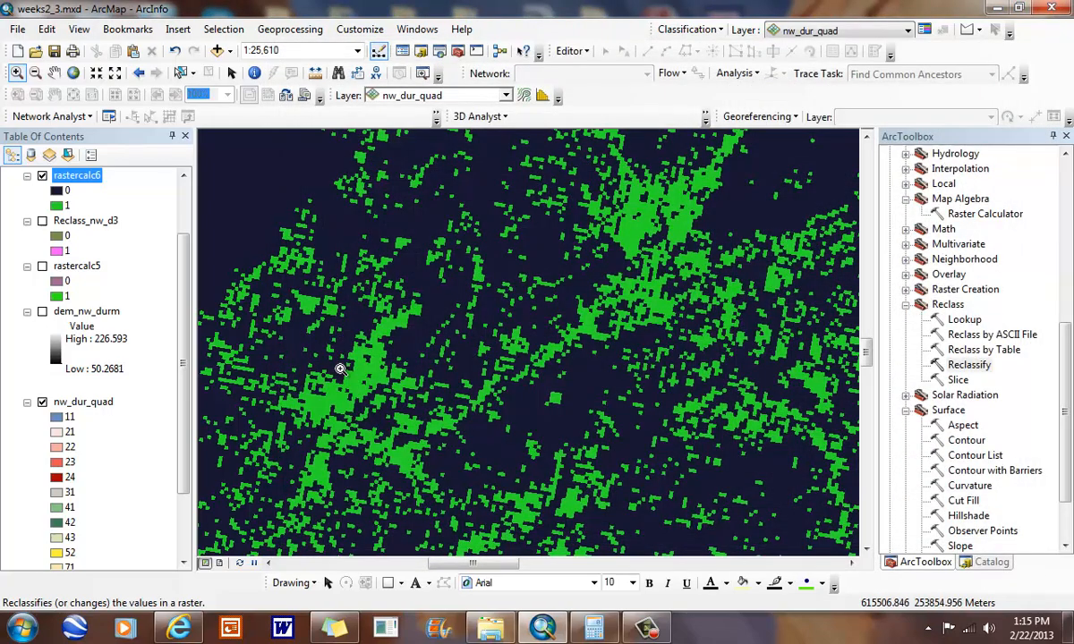
mouse_move(339, 365)
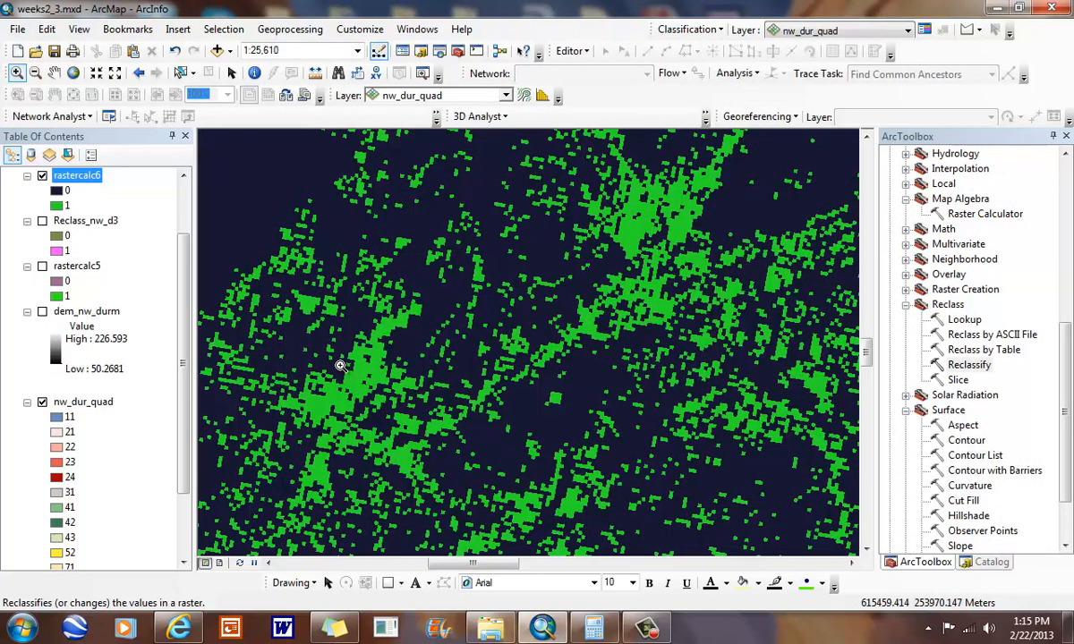